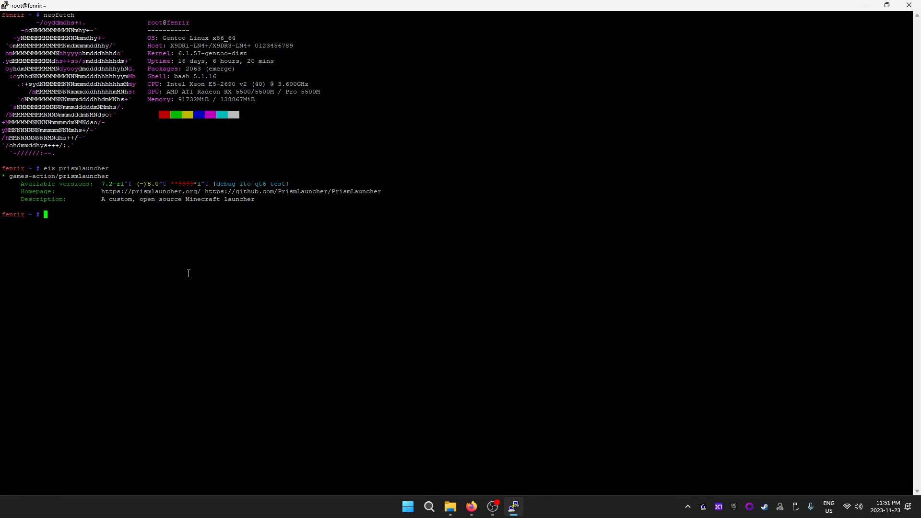
mouse_move(185, 268)
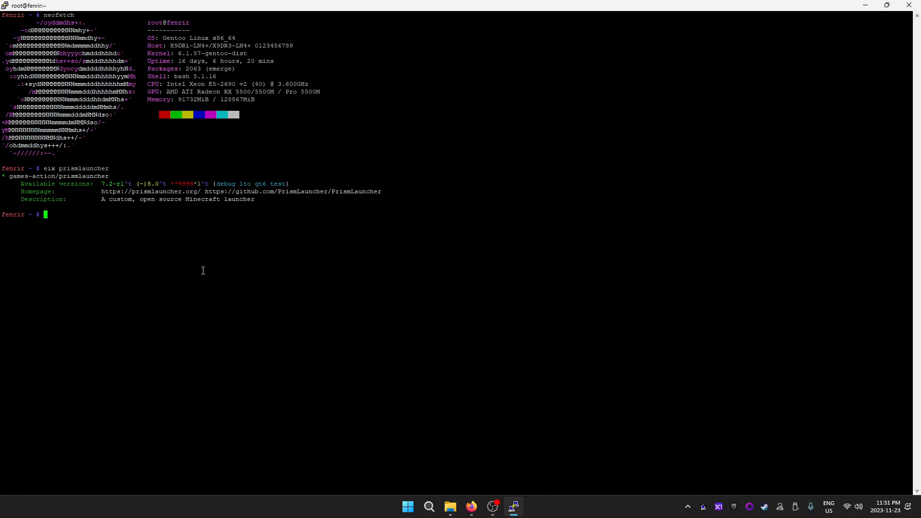
mouse_move(308, 293)
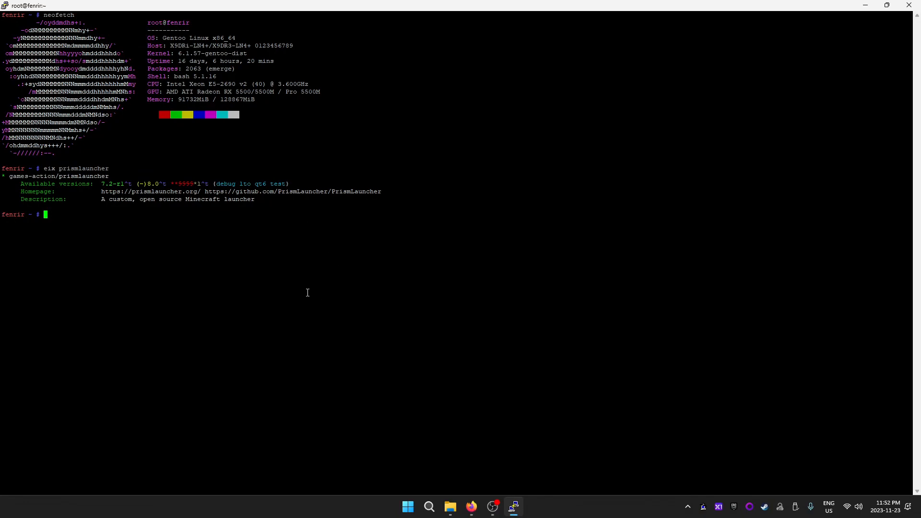
mouse_move(406, 499)
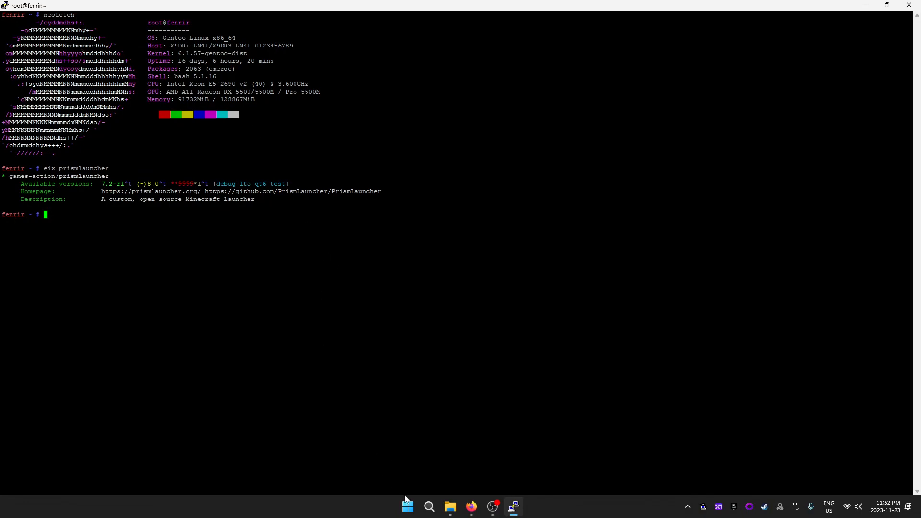
mouse_move(407, 506)
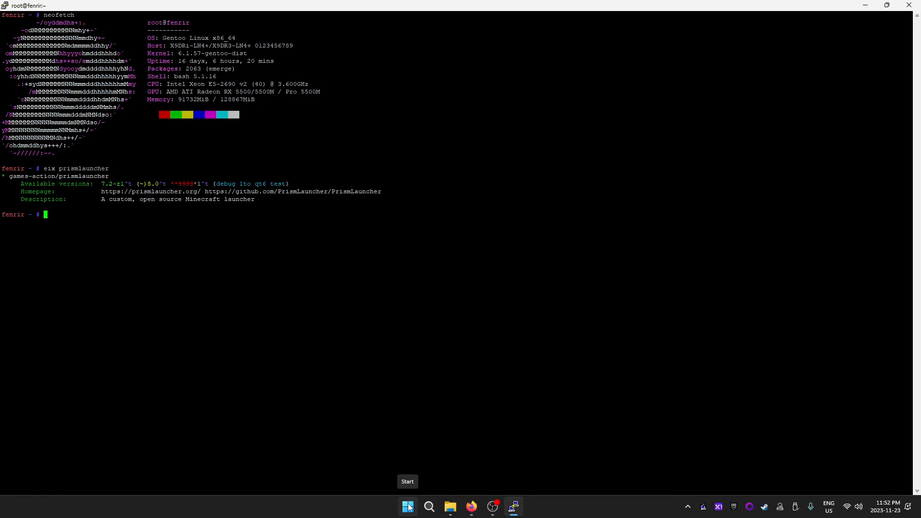
mouse_move(402, 164)
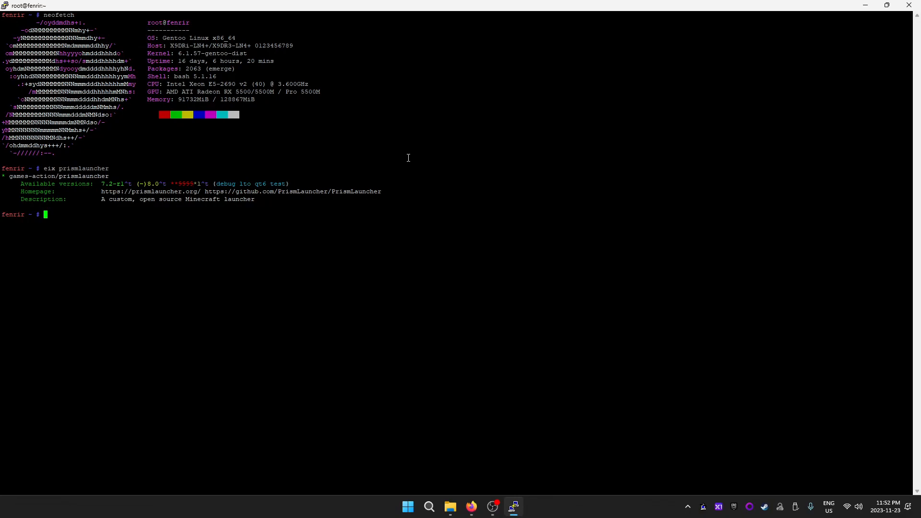
Step: Compose the command 'emerge -pv prismlauncher' at the prompt without running it
type("emerge")
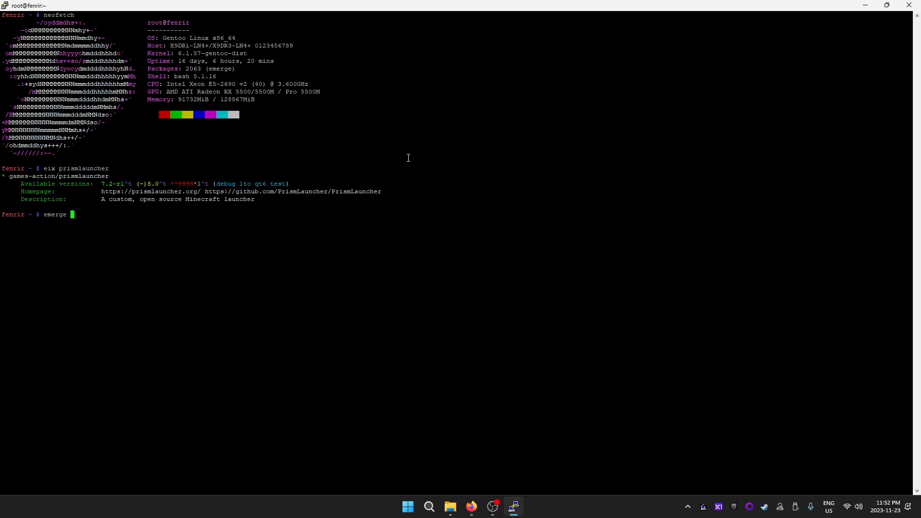
type("-")
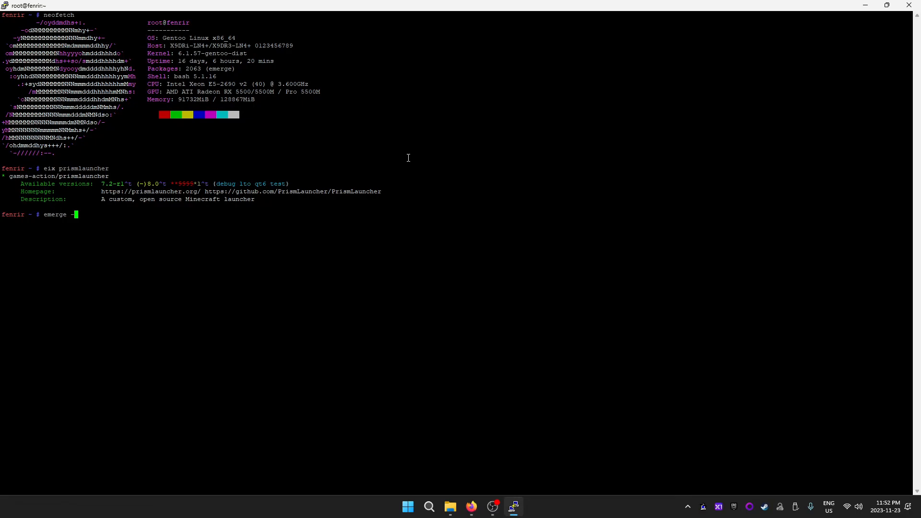
type("pv")
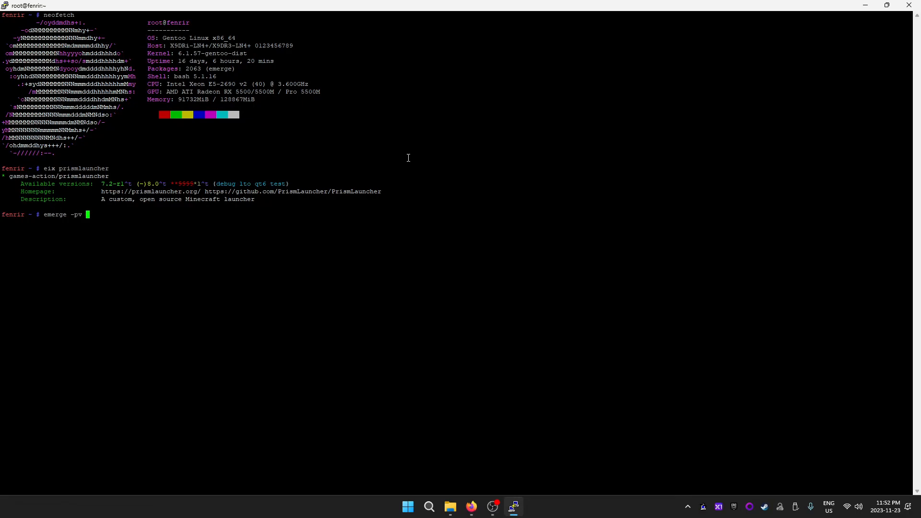
type("prismlau")
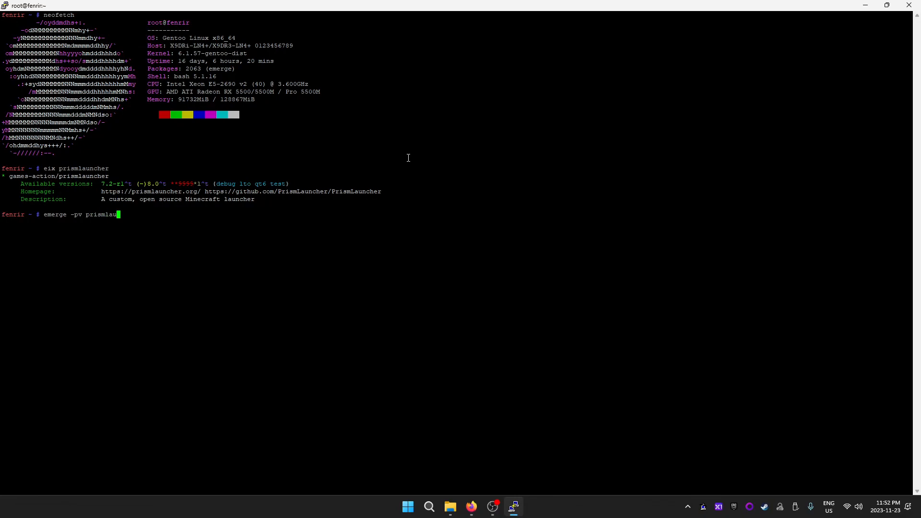
type("ncher")
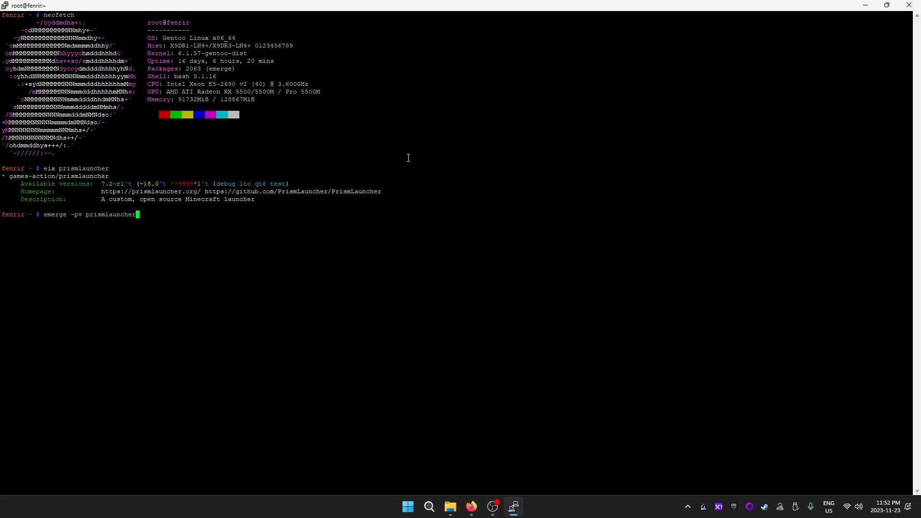
mouse_move(470, 506)
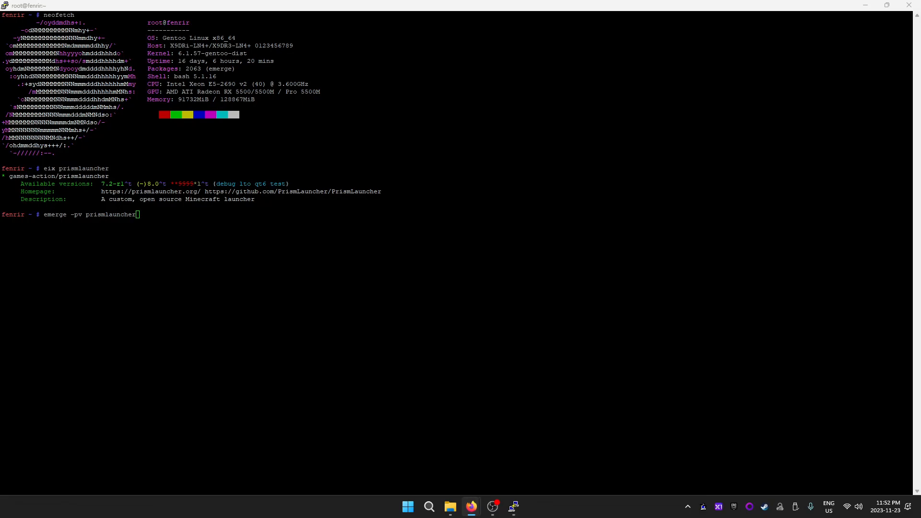
Step: Switch to Firefox and review the Linux downloads page down to the Gentoo instructions
left_click(470, 506)
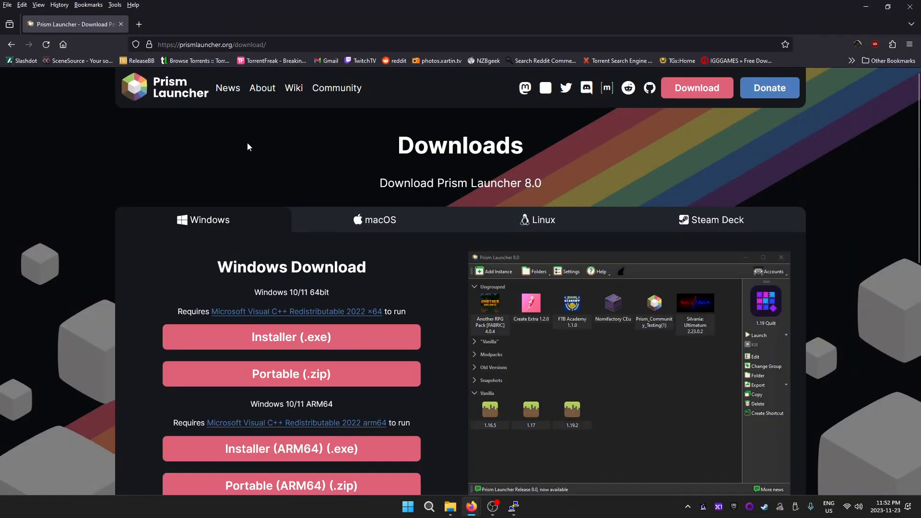
mouse_move(67, 260)
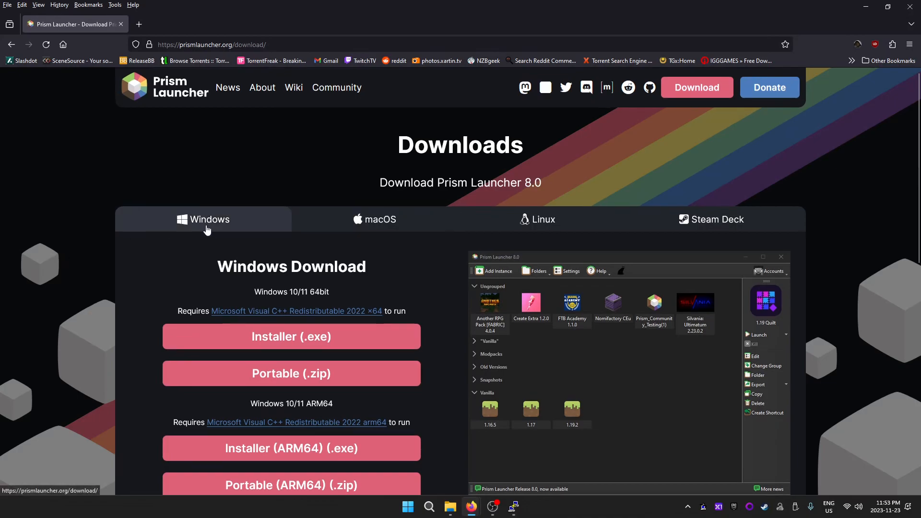
scroll("down", 3)
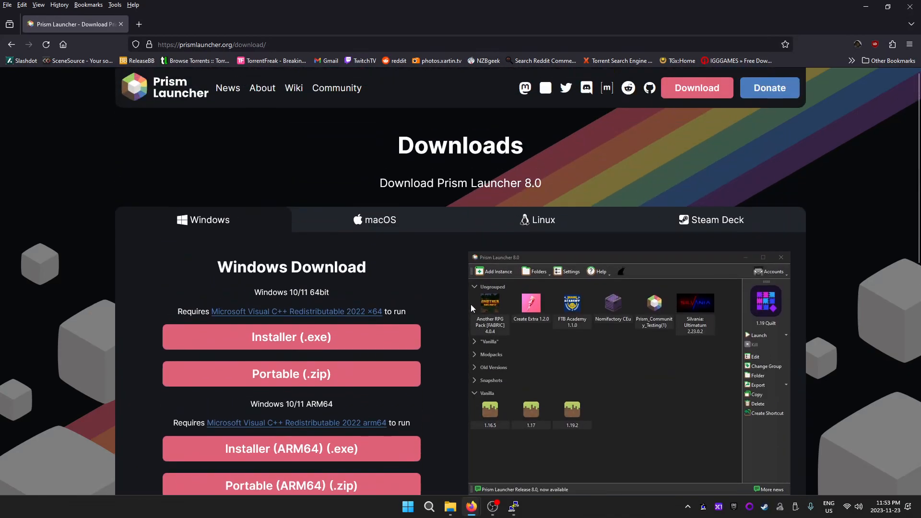
left_click(536, 218)
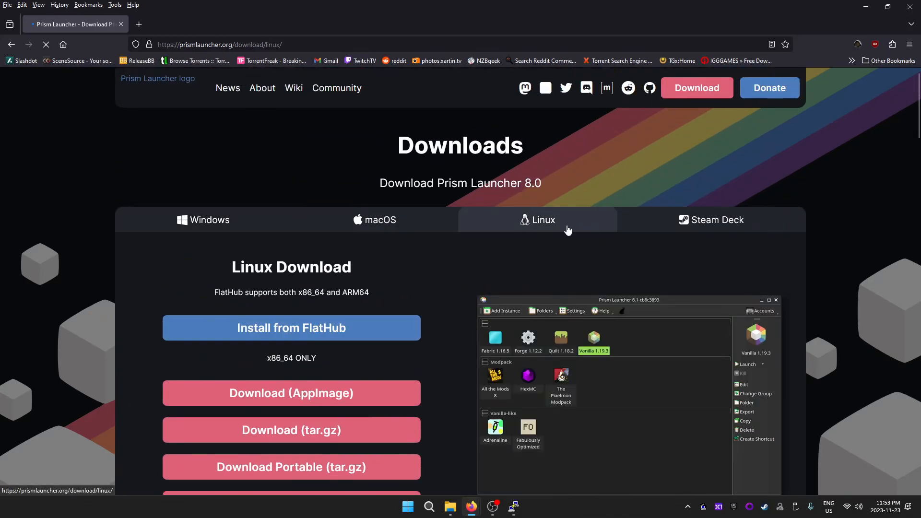
scroll("down", 3)
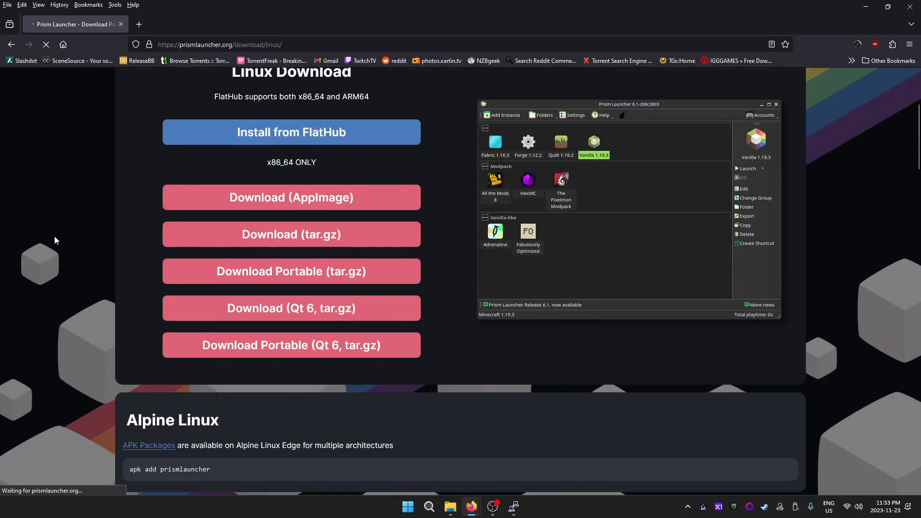
scroll("down", 3)
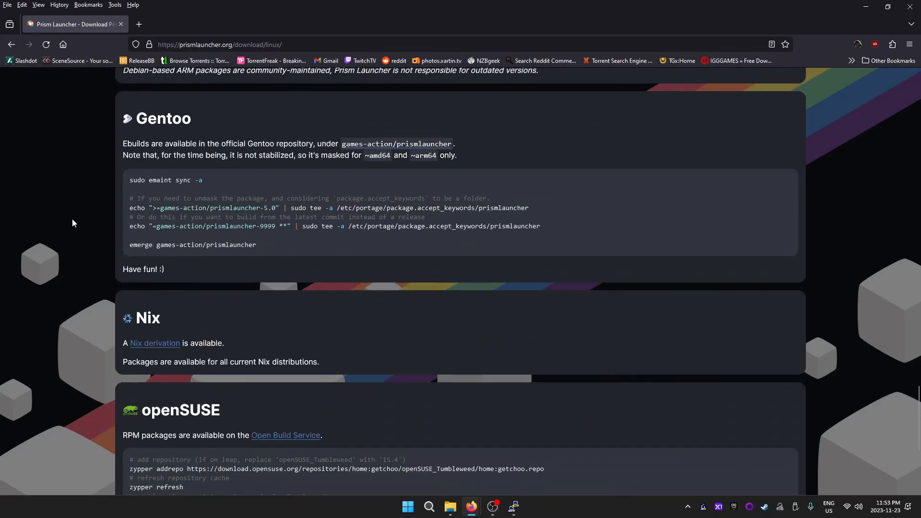
mouse_move(76, 267)
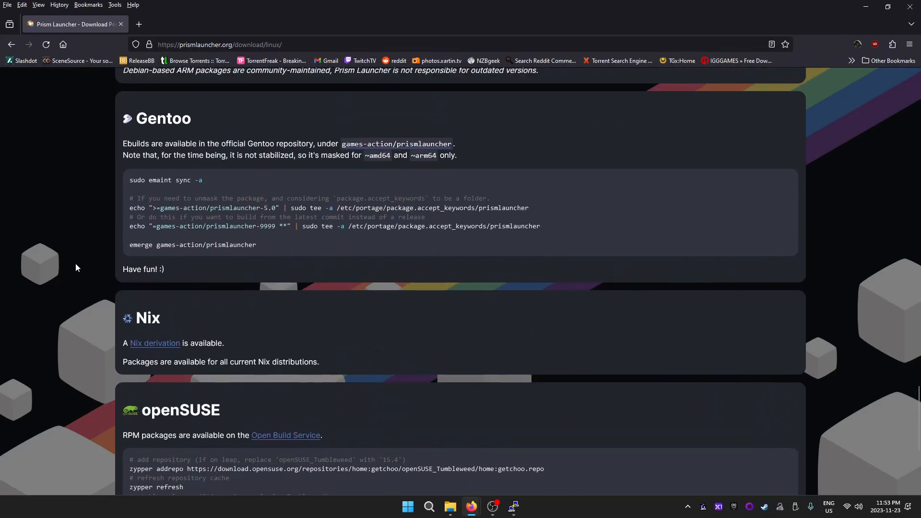
scroll("down", 3)
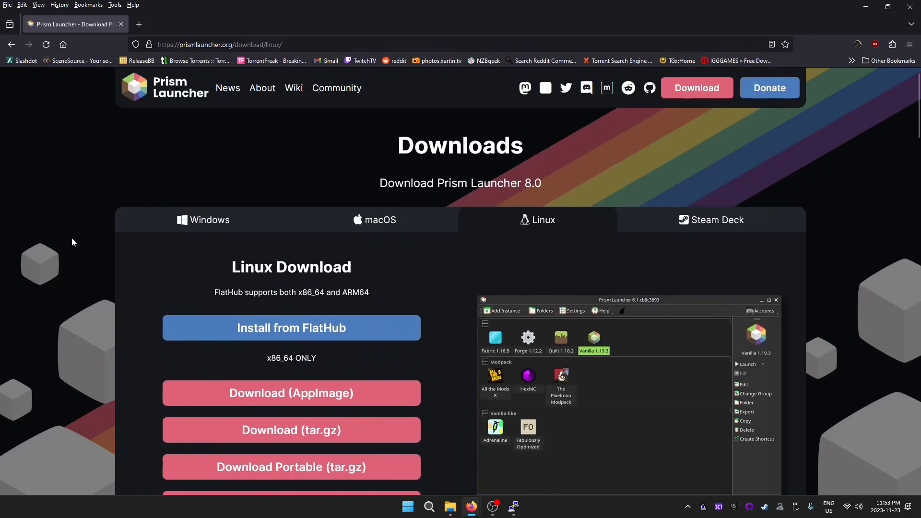
mouse_move(651, 163)
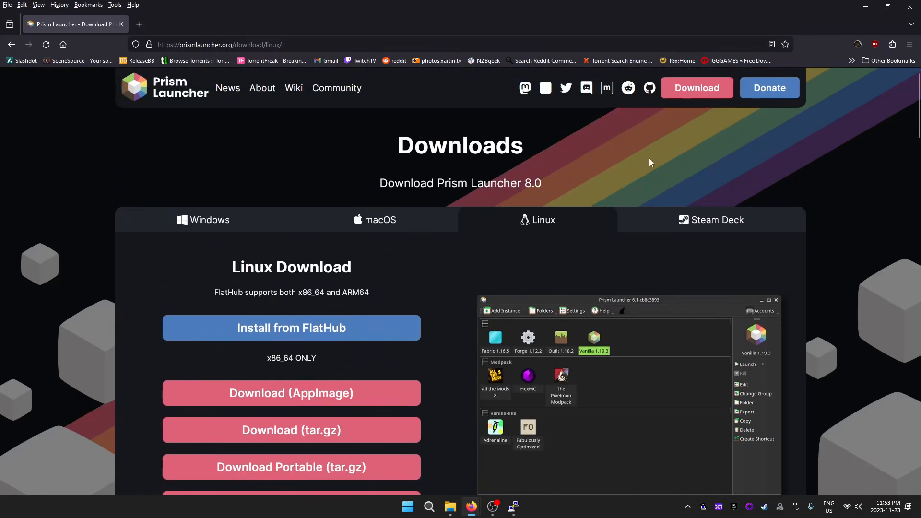
mouse_move(649, 88)
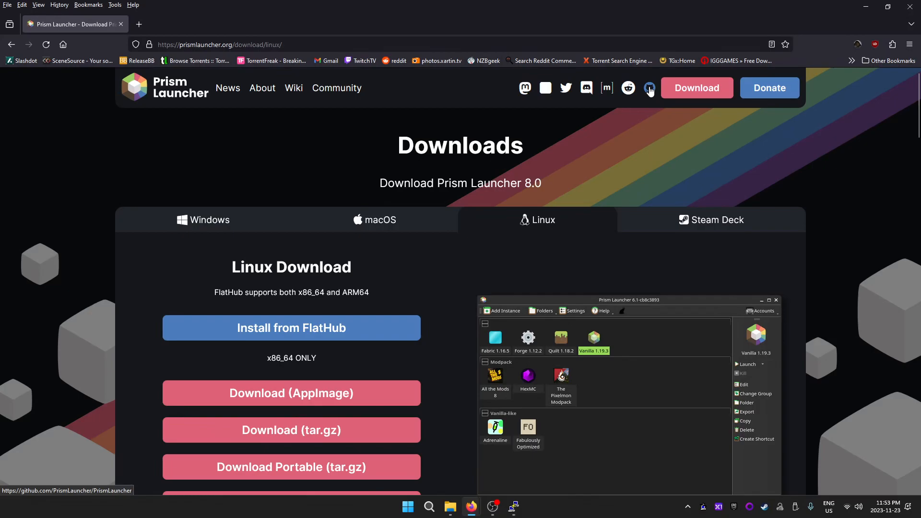
Step: View the Prism Launcher 8.0 GitHub release changelog and assets, then return to PuTTY
left_click(650, 88)
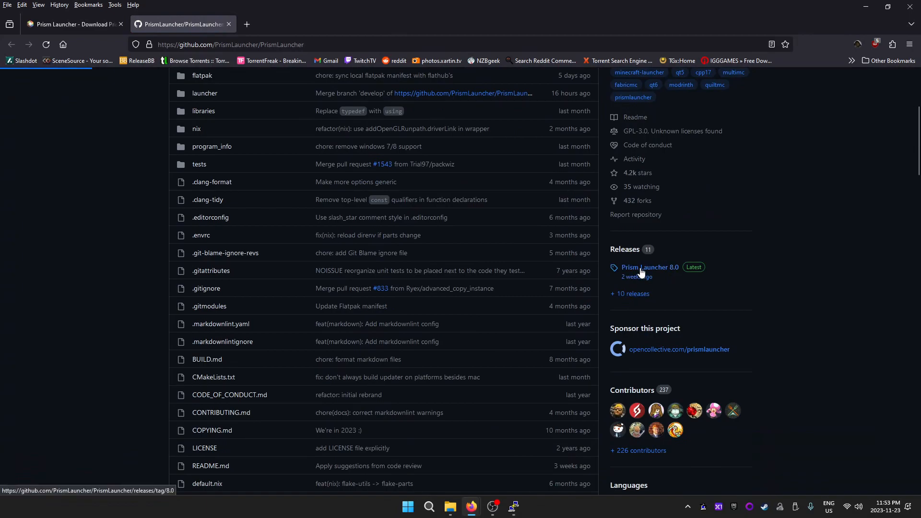
left_click(650, 268)
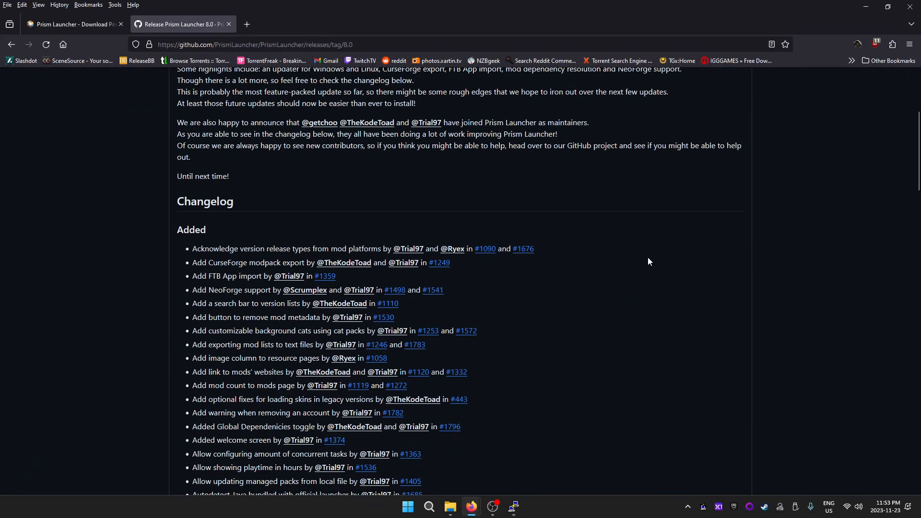
scroll("down", 3)
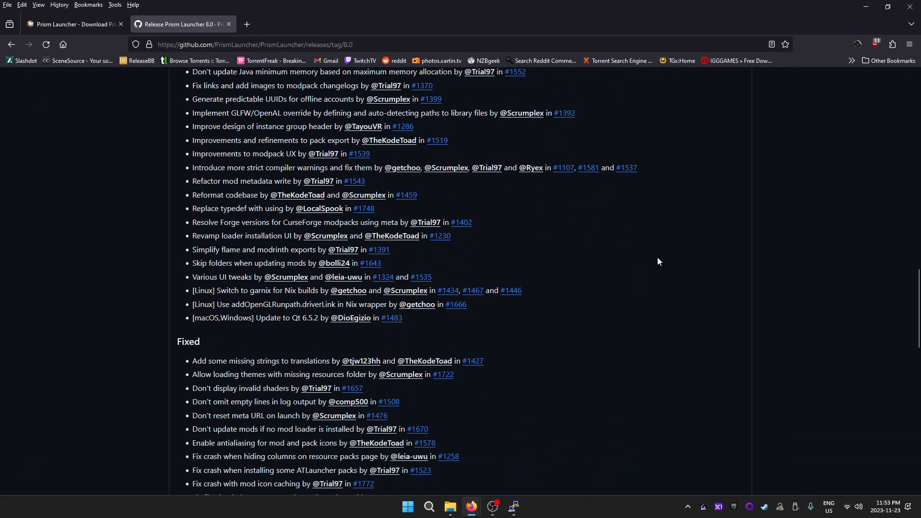
scroll("down", 3)
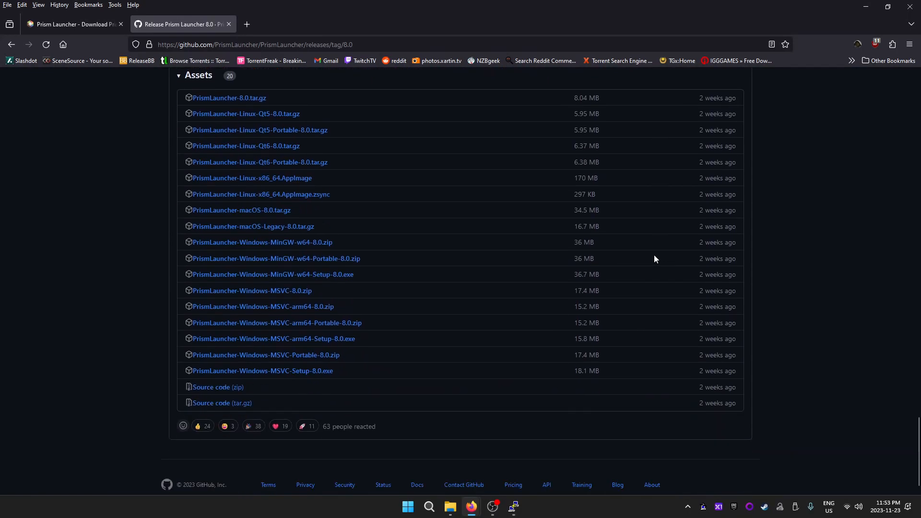
scroll("up", 3)
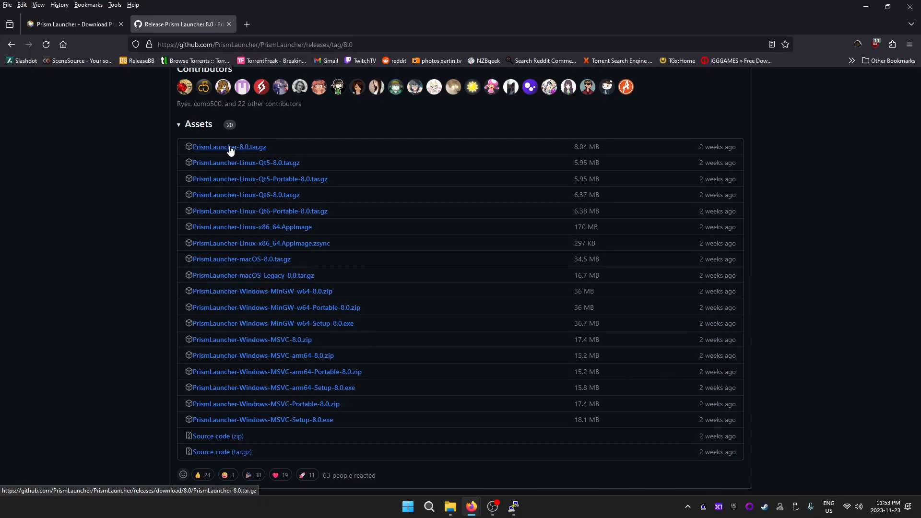
mouse_move(281, 182)
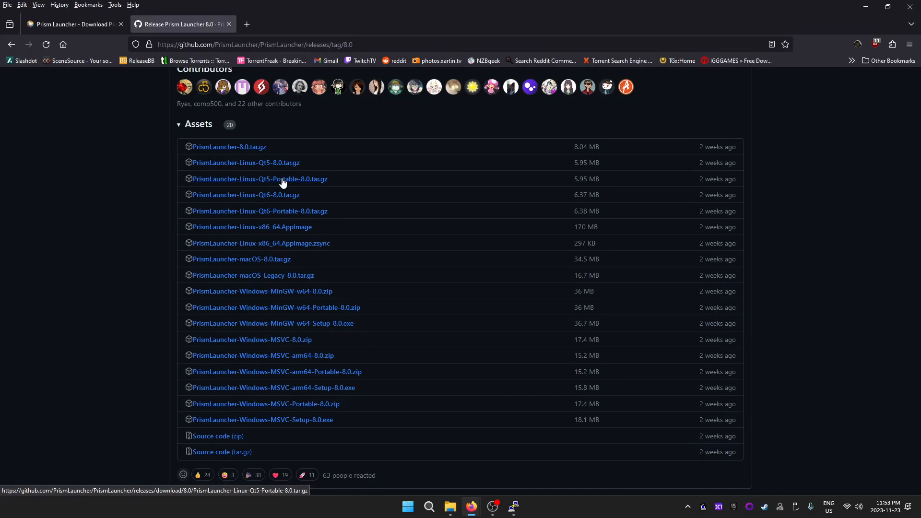
mouse_move(328, 212)
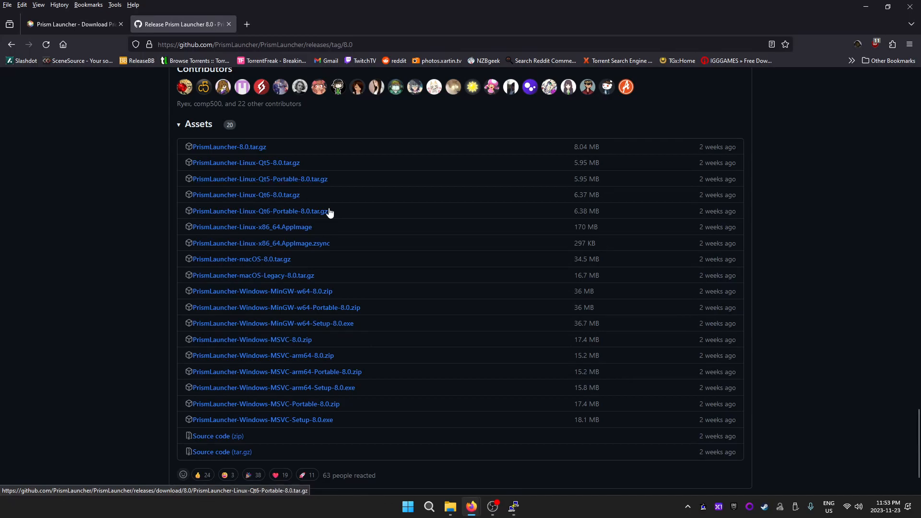
left_click(512, 505)
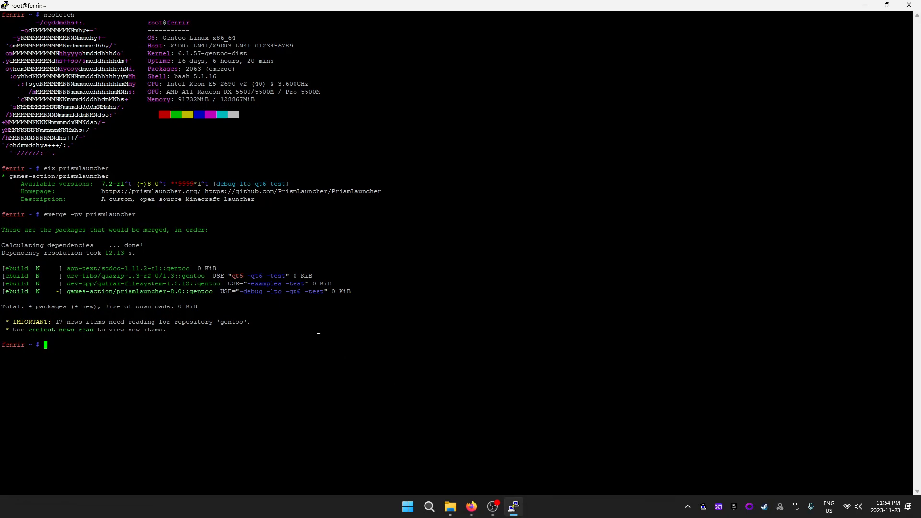
Step: Highlight part of the emerge -pv preview output listing the four new packages
left_click_drag(269, 292, 292, 292)
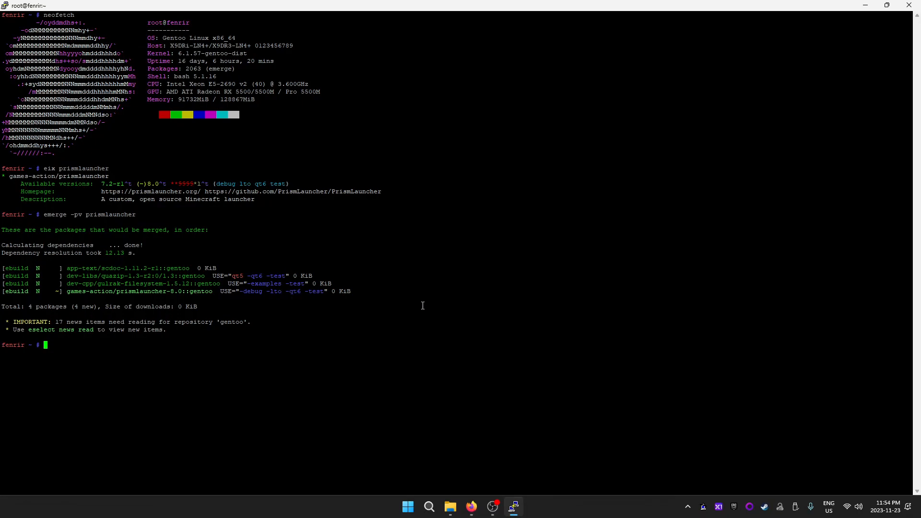
mouse_move(398, 314)
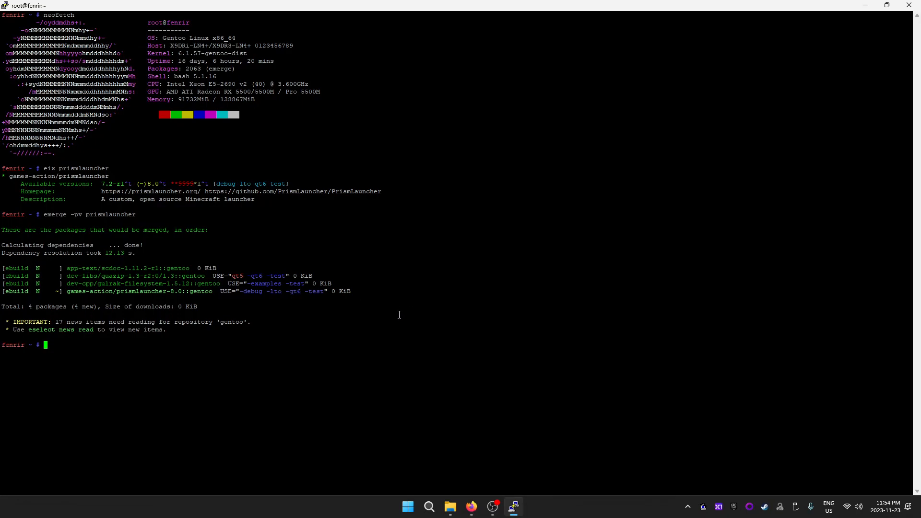
mouse_move(404, 321)
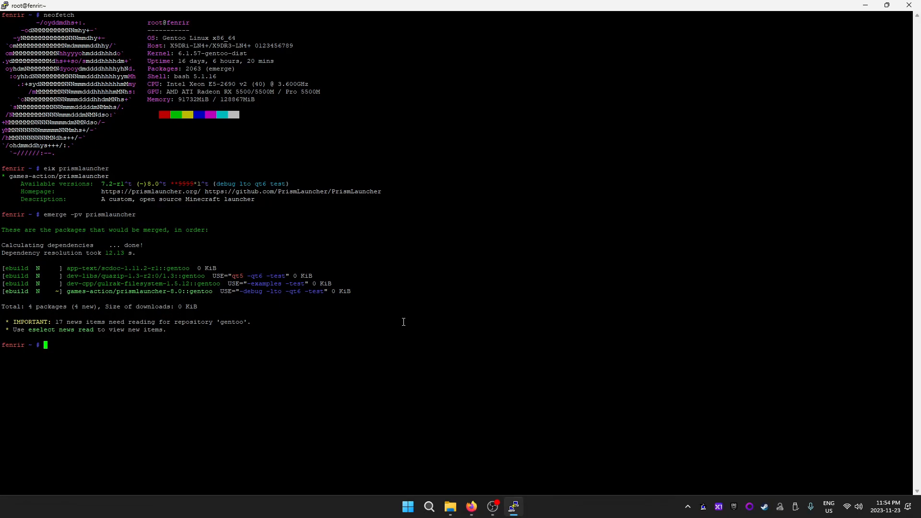
mouse_move(399, 313)
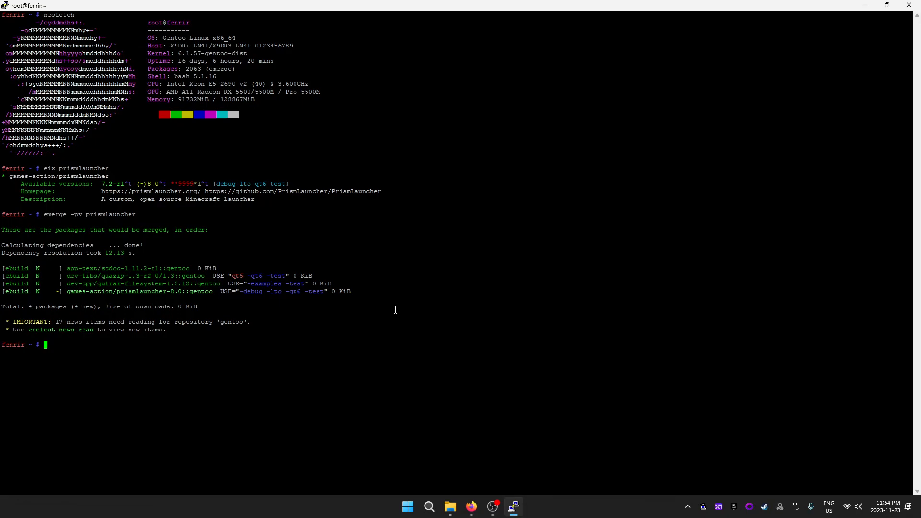
Step: Enter the emerge prismlauncher command to begin building it and its dependencies
type("emerge -pv prismlauncher")
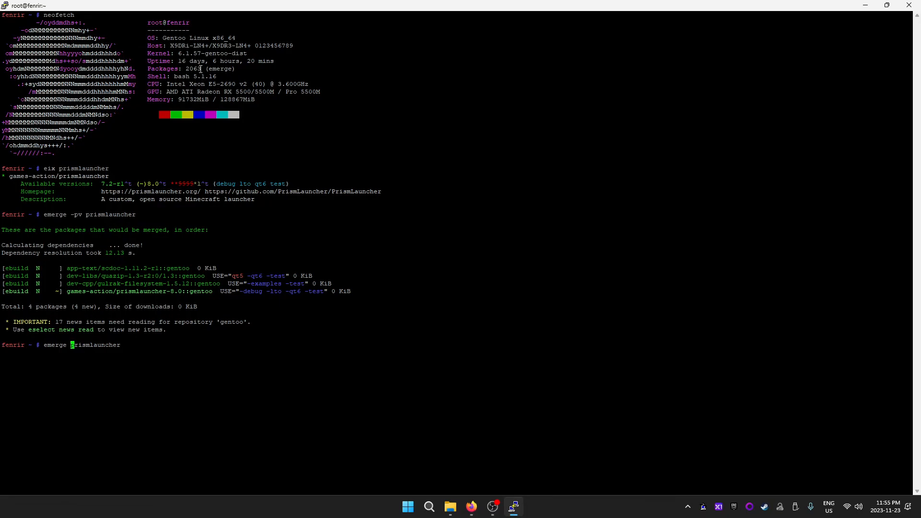
mouse_move(461, 185)
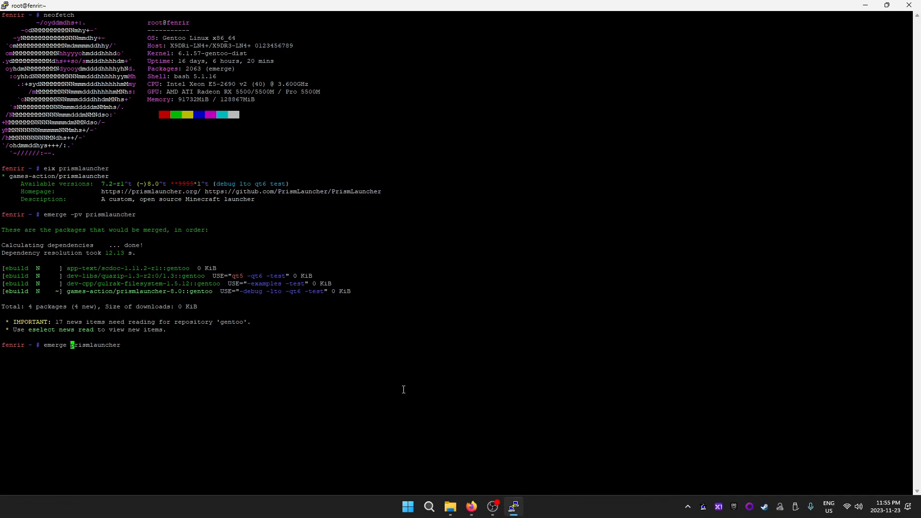
mouse_move(396, 374)
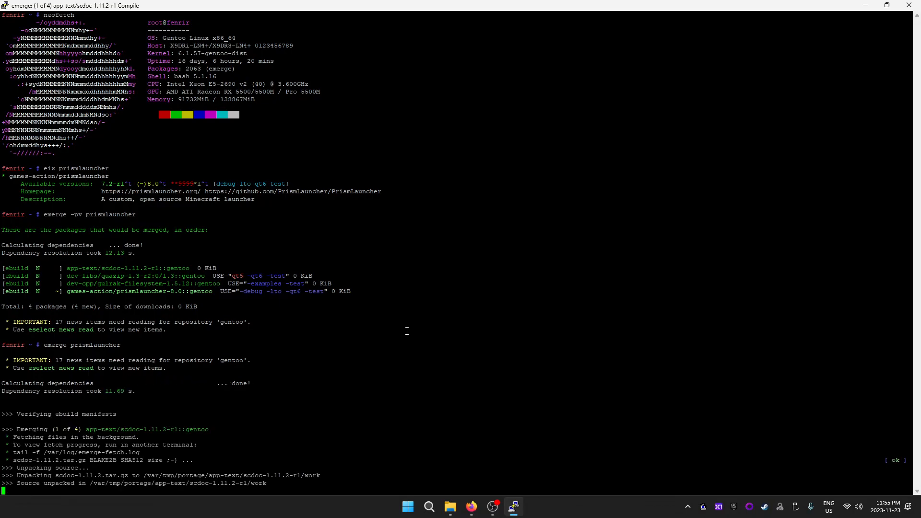
Step: Follow the emerge output as scdoc finishes and quazip compiles and installs
scroll("down", 3)
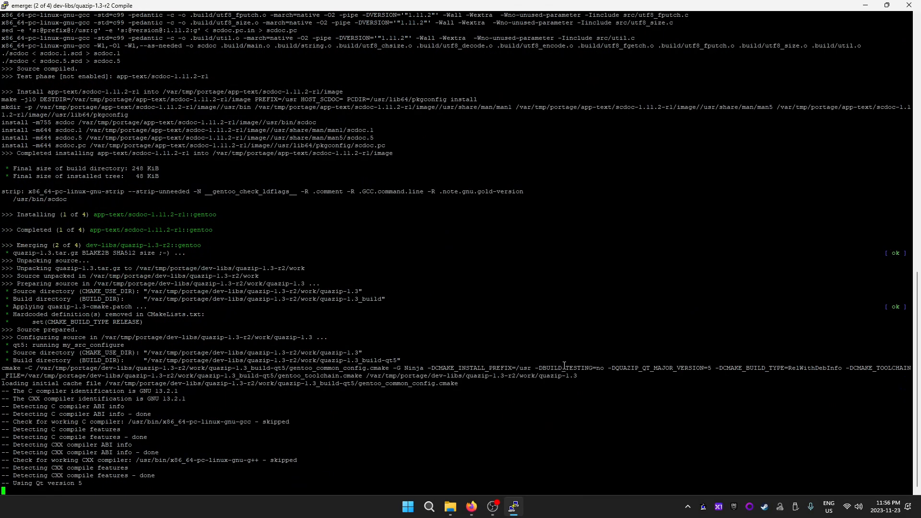
scroll("down", 3)
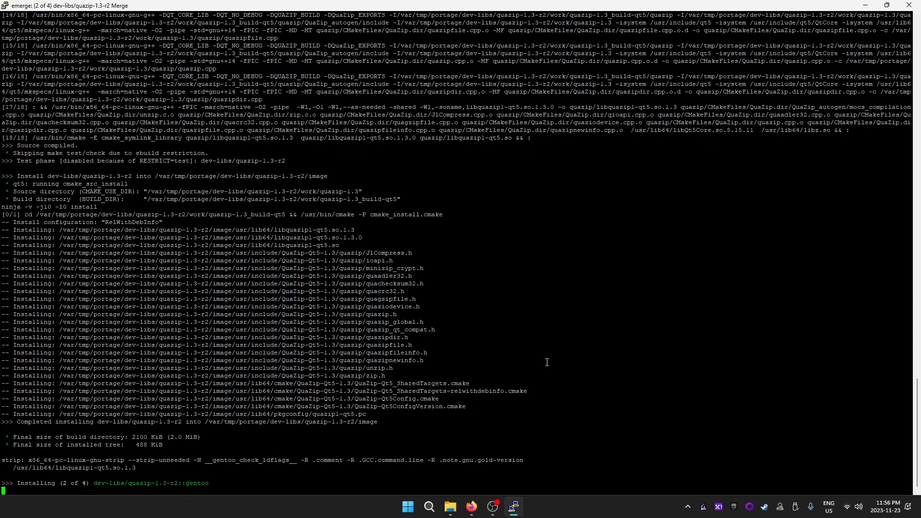
mouse_move(603, 366)
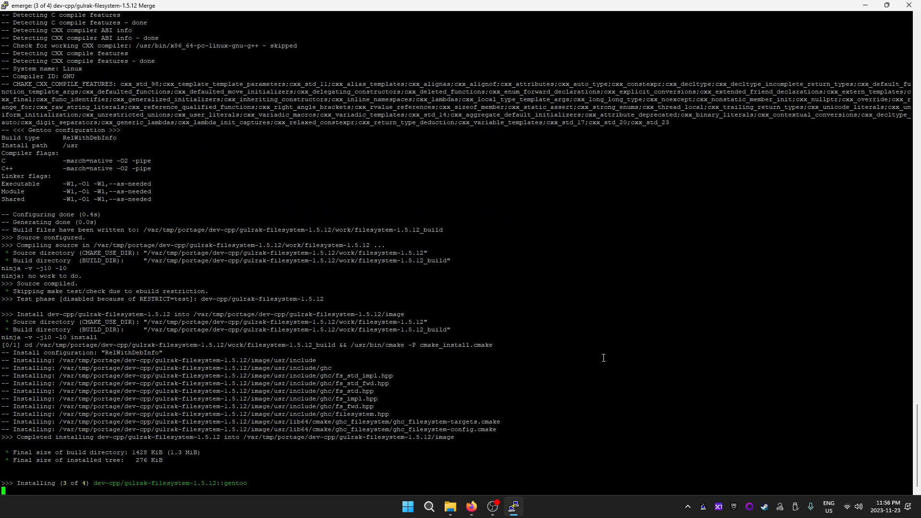
mouse_move(583, 366)
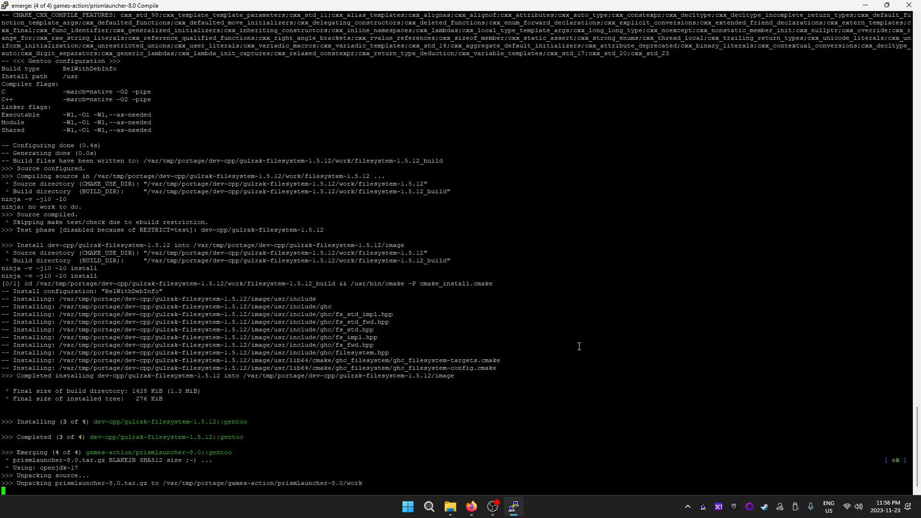
Step: Follow the prismlauncher-8.0 compile output through to its merge as package 4 of 4
scroll("down", 3)
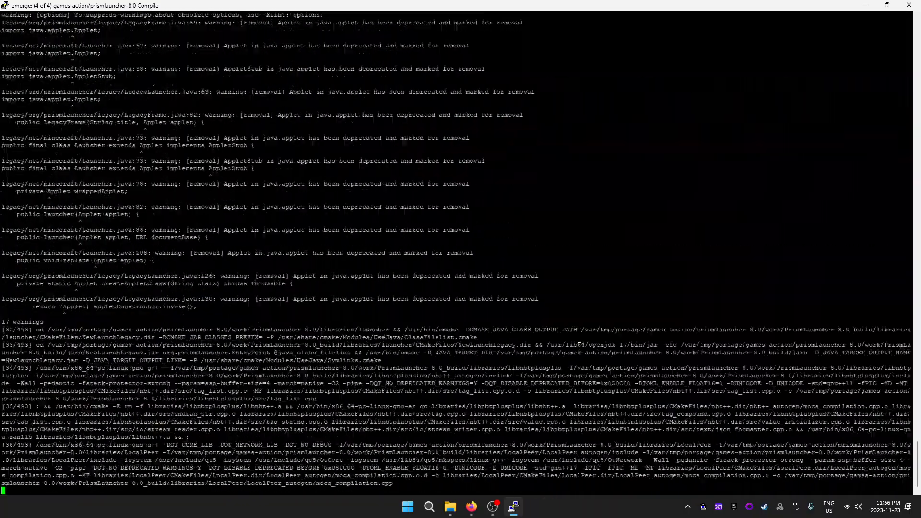
scroll("down", 3)
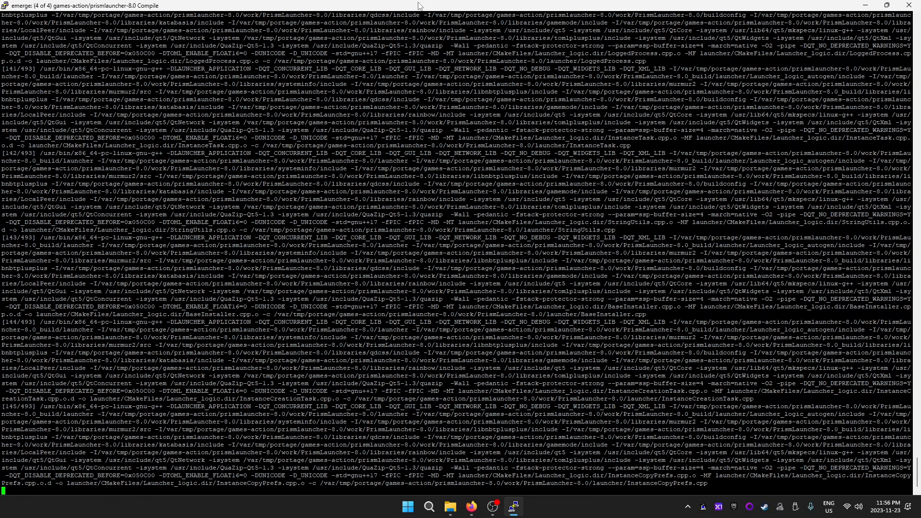
scroll("down", 3)
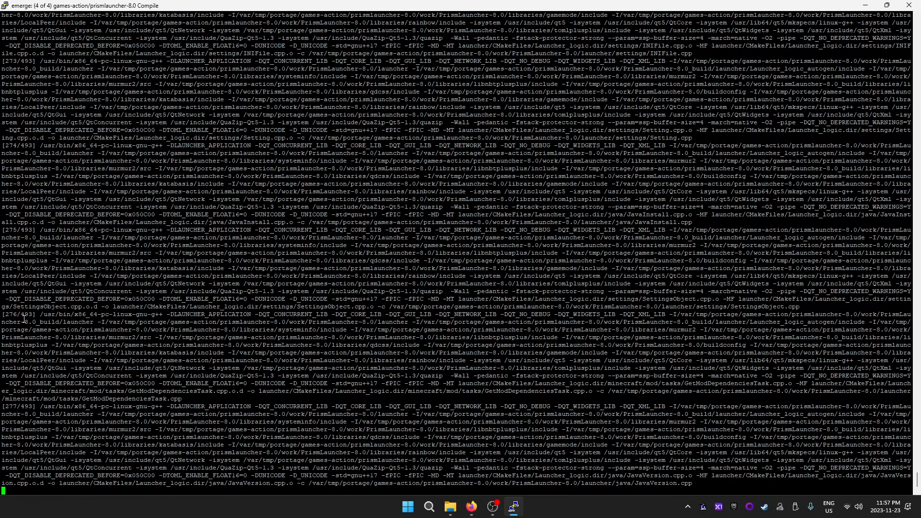
scroll("down", 3)
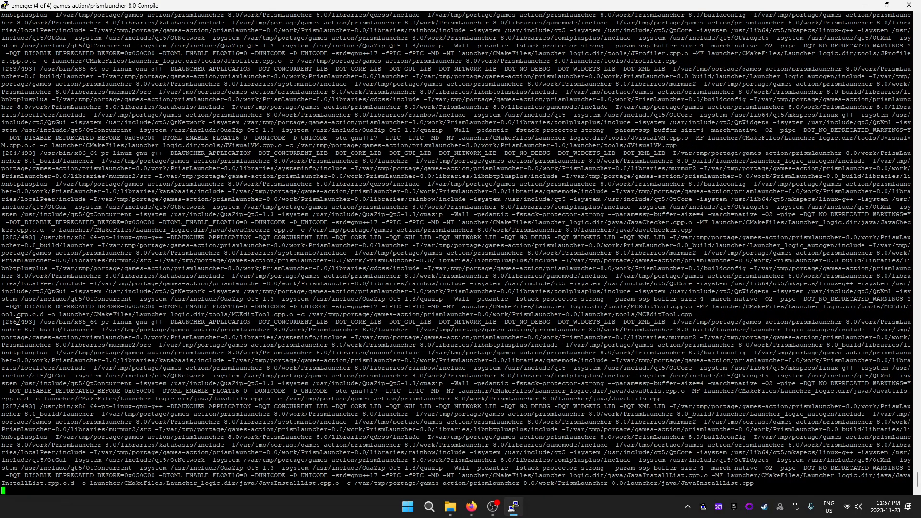
scroll("down", 3)
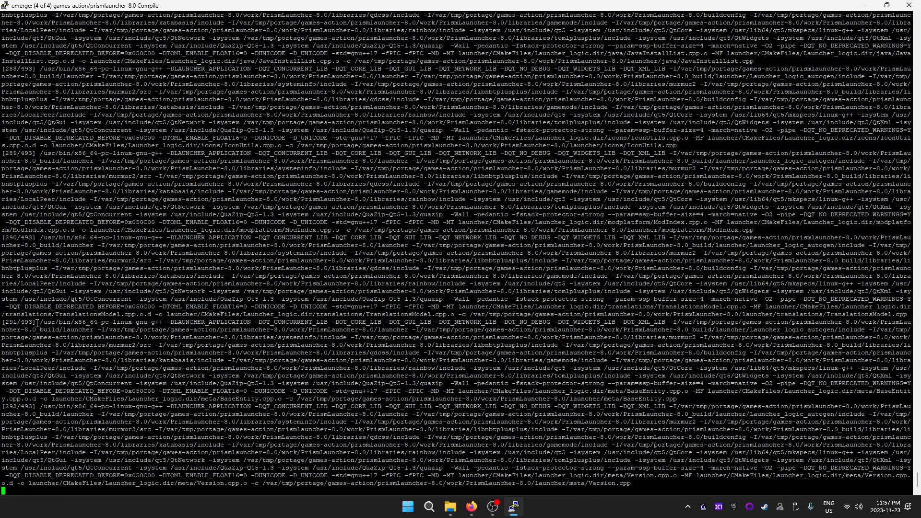
scroll("down", 3)
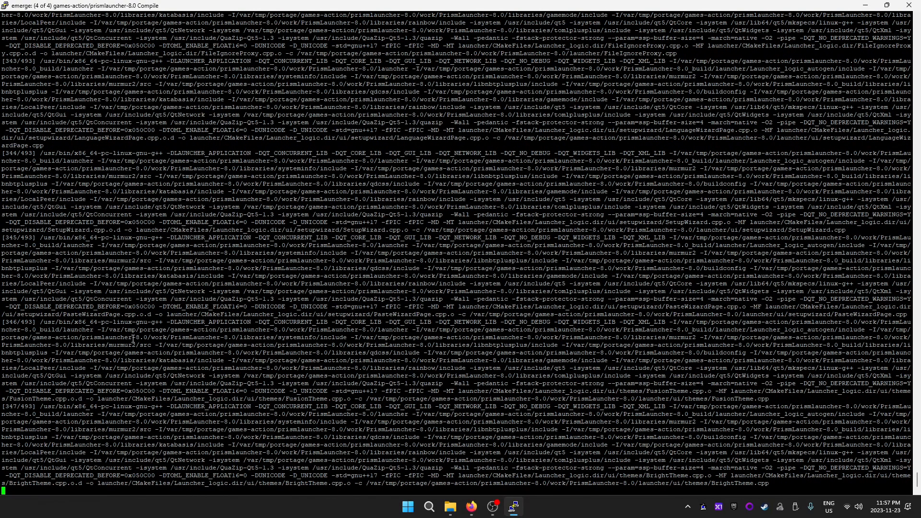
scroll("down", 3)
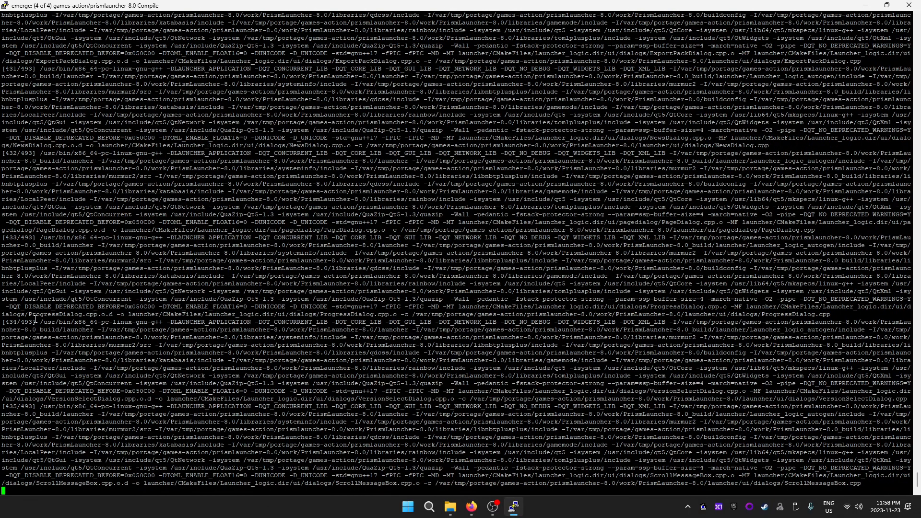
scroll("down", 3)
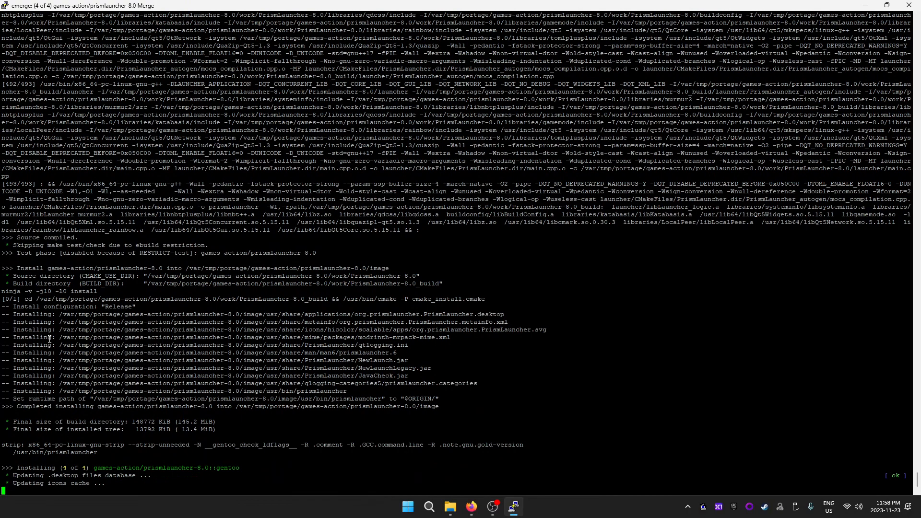
Step: Follow the output as emerge completes Prism Launcher 8.0 and returns to the prompt
scroll("down", 3)
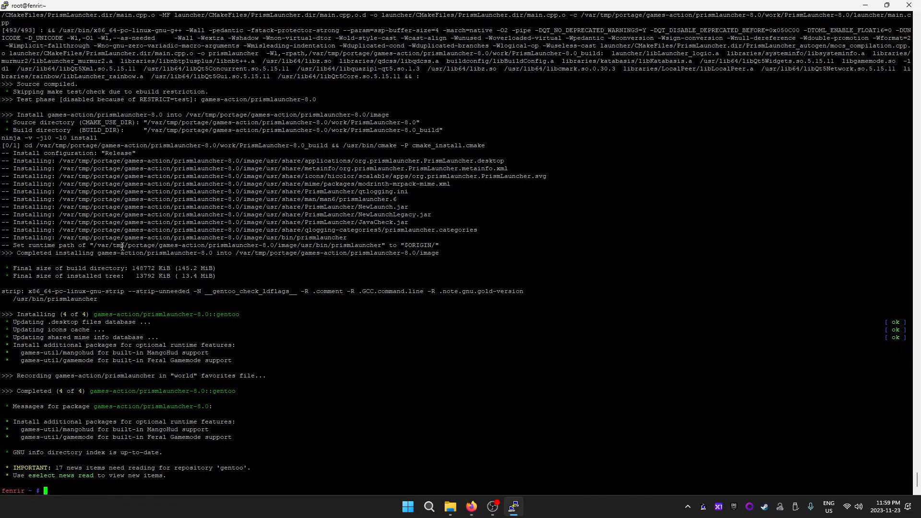
Step: Run equery f prismlauncher and copy the /usr/bin/prismlauncher path from the file list
type("equery f prismlauncher")
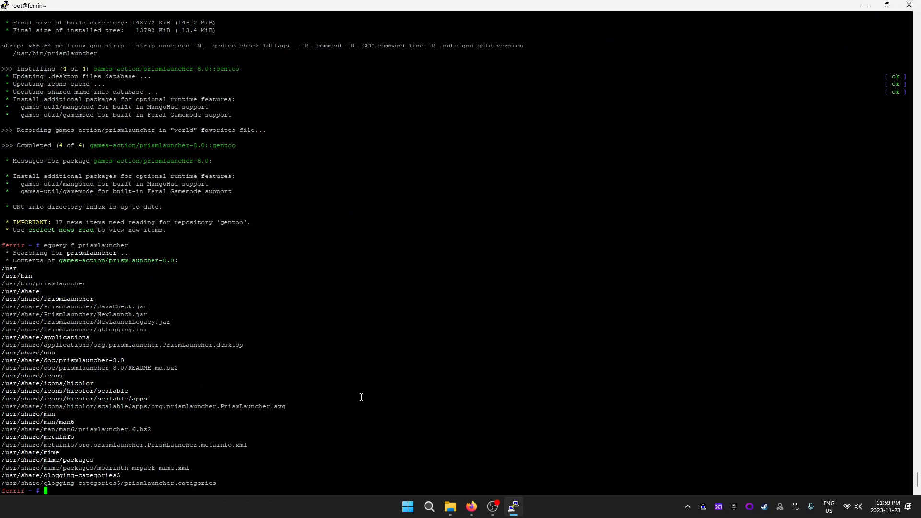
mouse_move(4, 266)
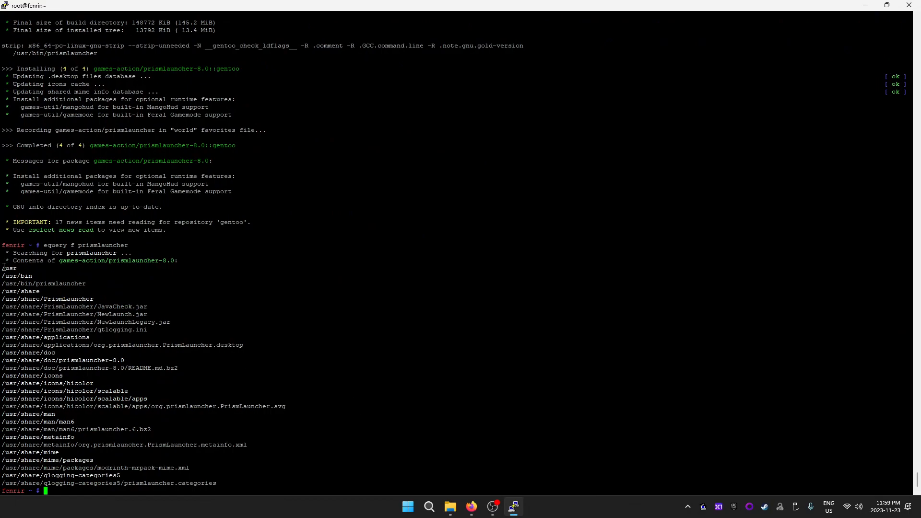
left_click_drag(3, 268, 180, 368)
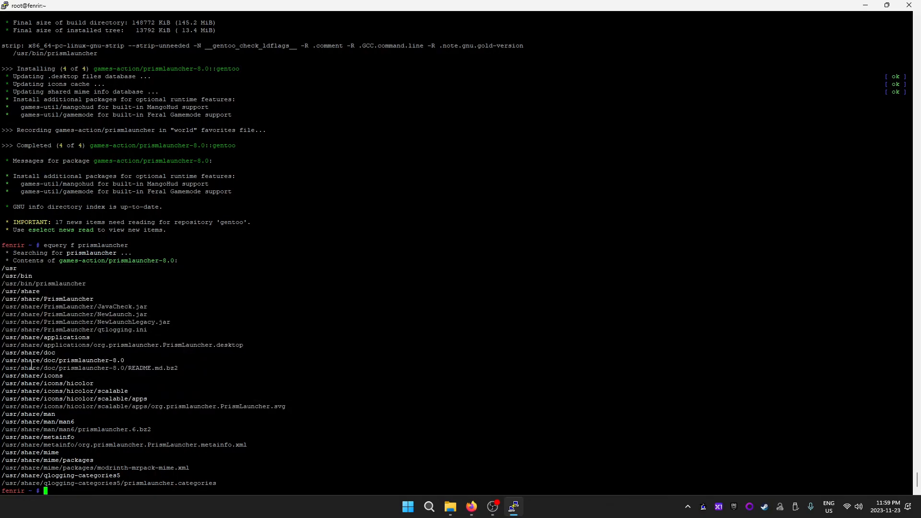
mouse_move(103, 349)
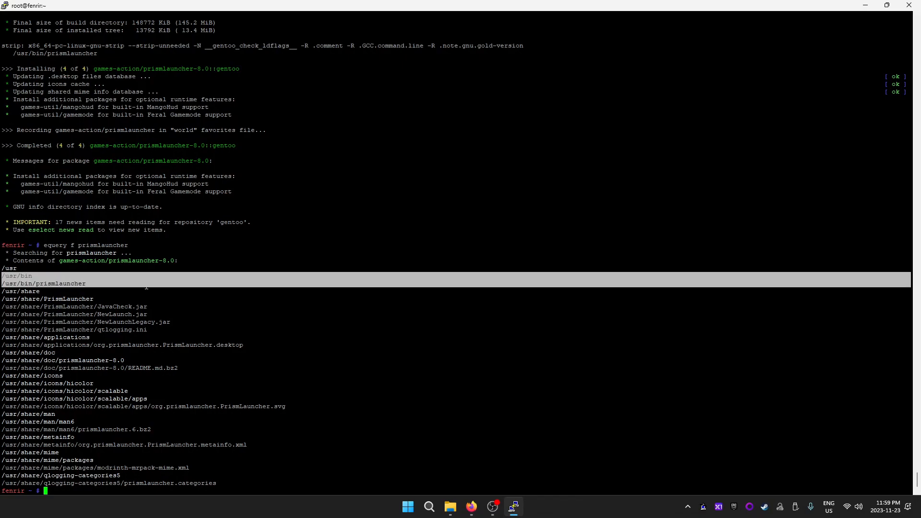
double_click(44, 284)
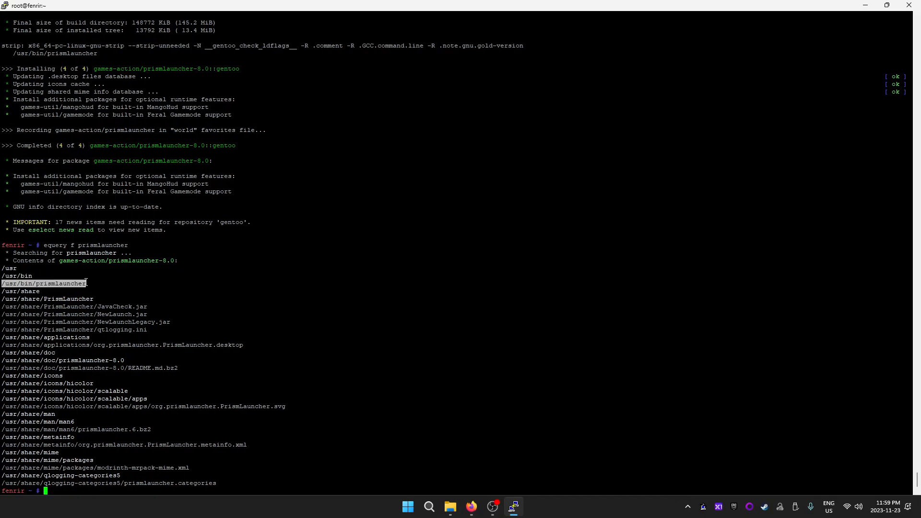
Step: Run ldd /usr/bin/prismlauncher to list its linked shared libraries (Qt5, libGL, X11)
type("ldd /usr/bin/prismlauncher")
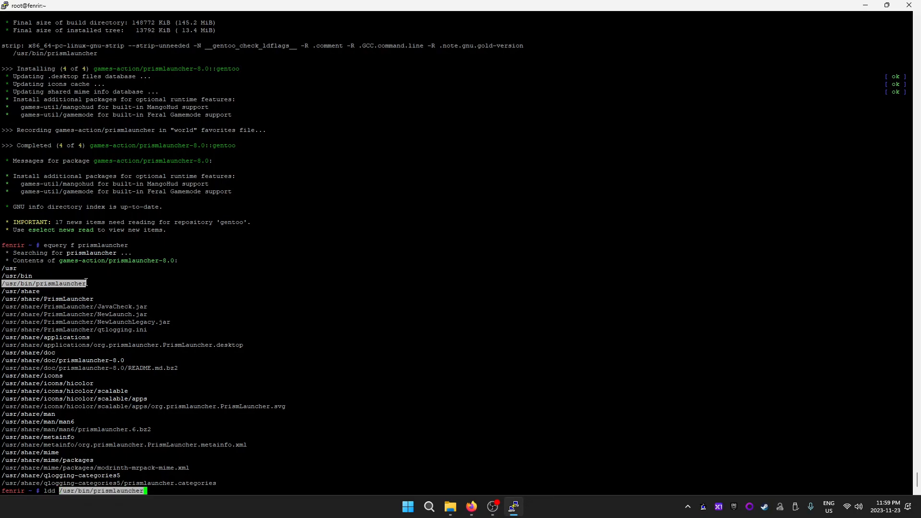
key("Return")
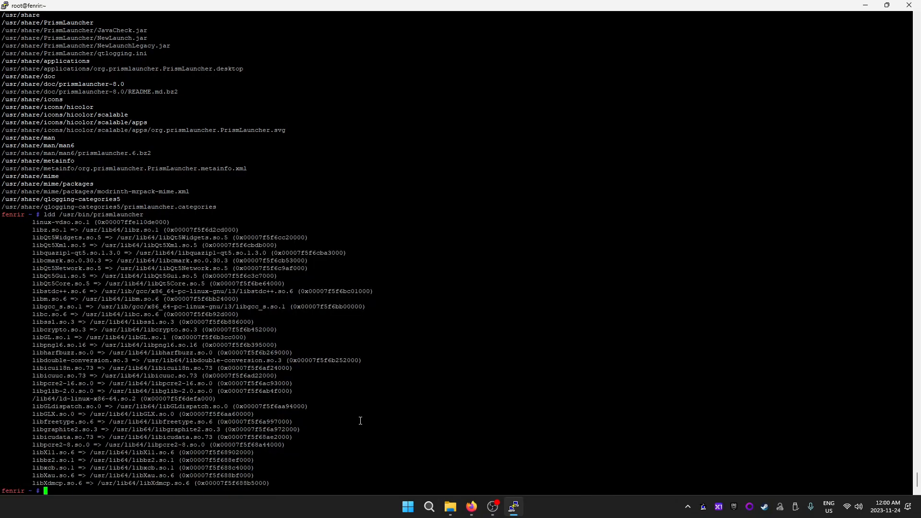
mouse_move(353, 399)
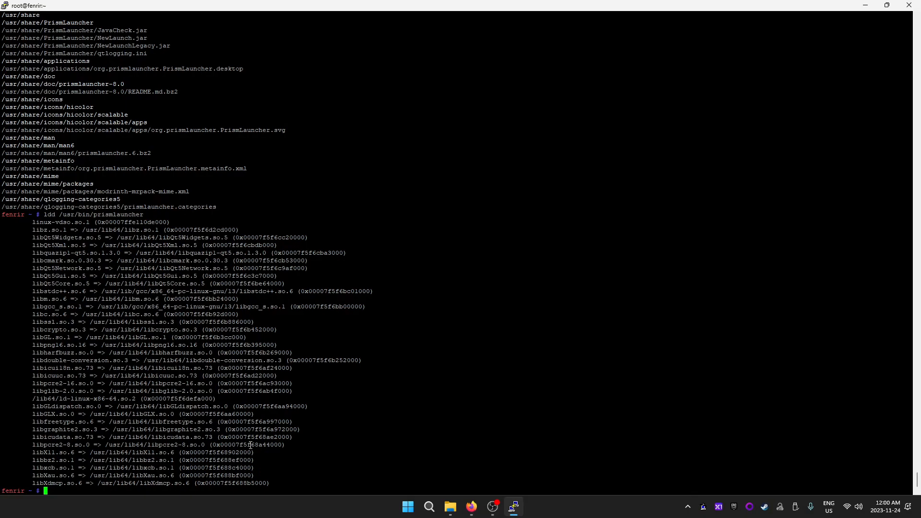
mouse_move(343, 421)
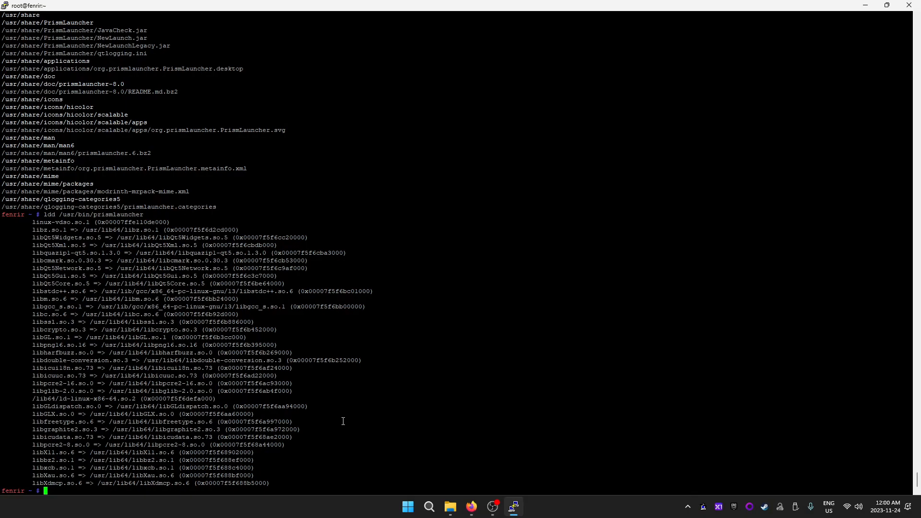